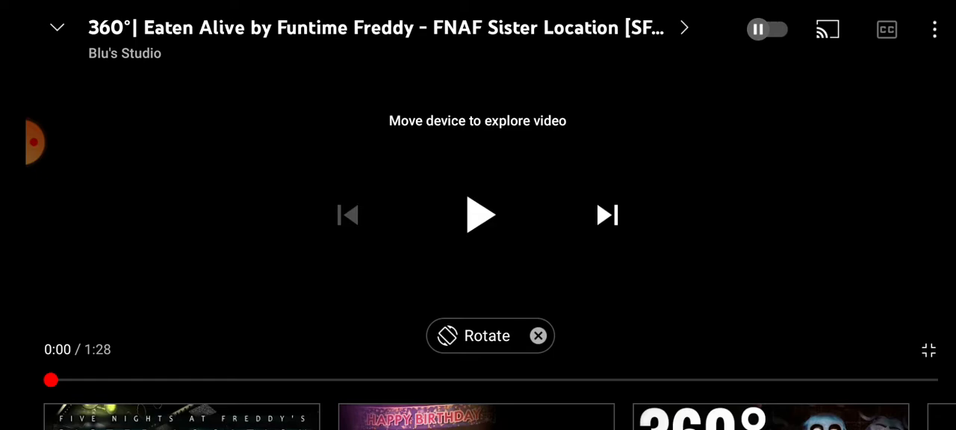
# Start playback of the 360° Funtime Freddy video in the player
pyautogui.click(477, 215)
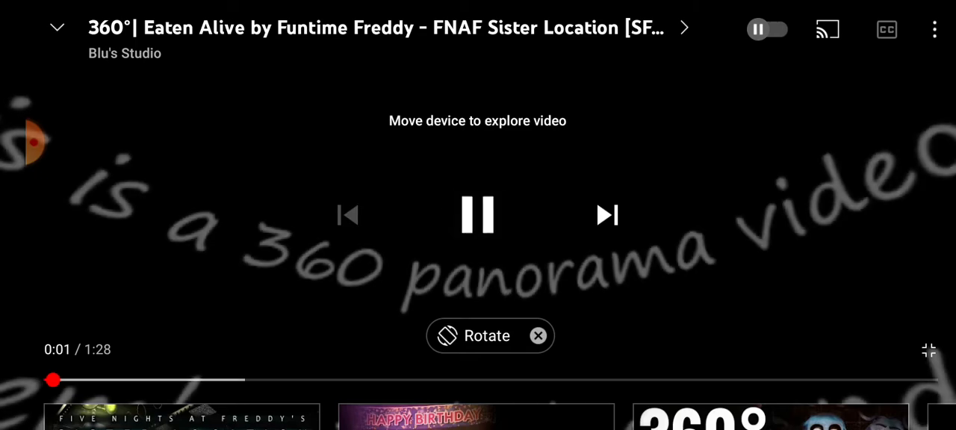